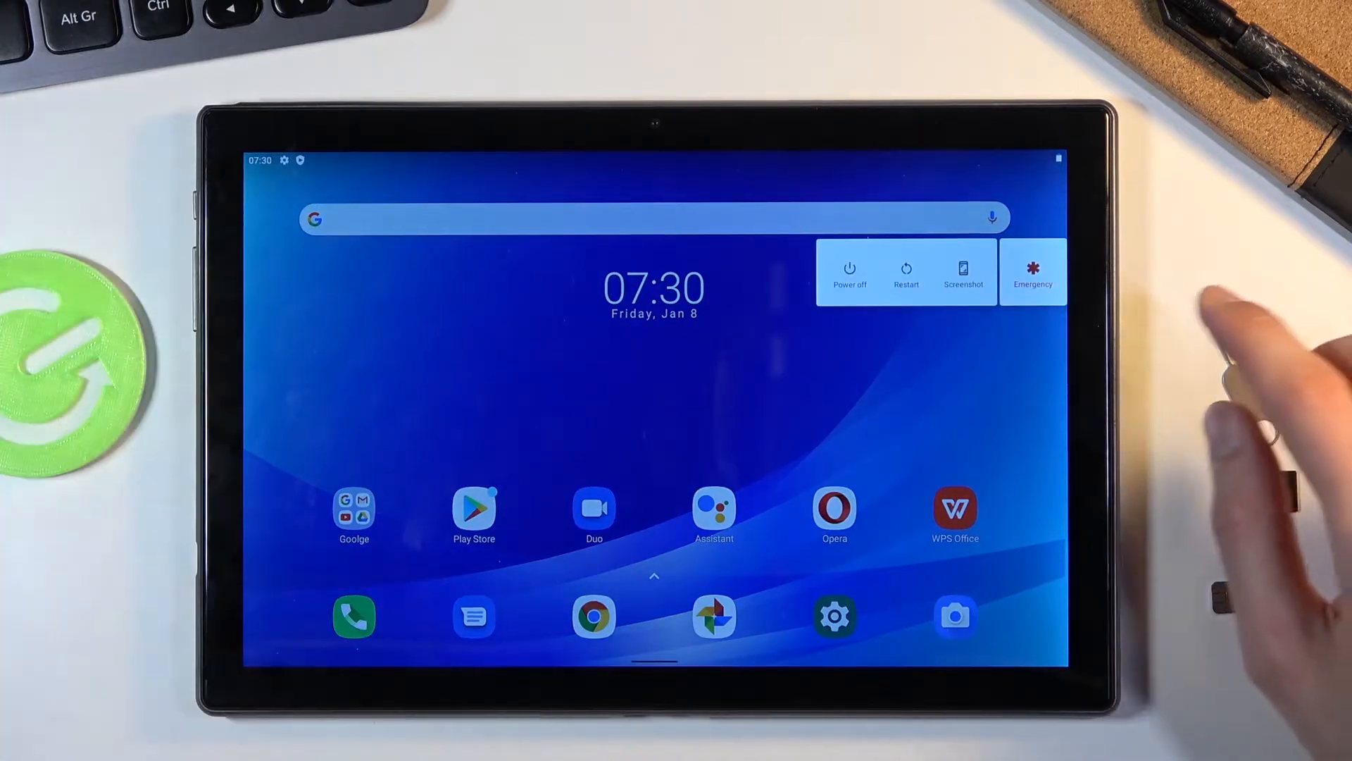
Power off the tablet from the power menu and confirm the shutdown.
click(849, 269)
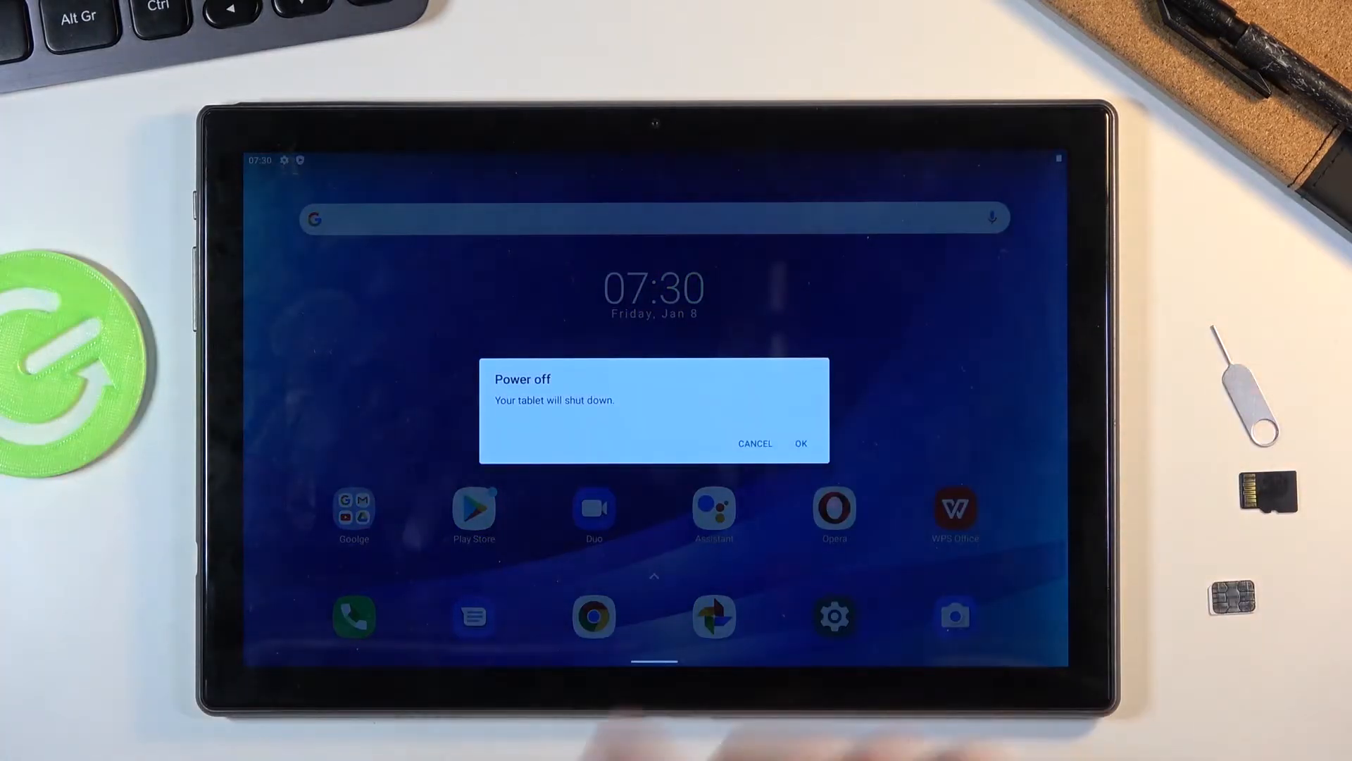
click(799, 443)
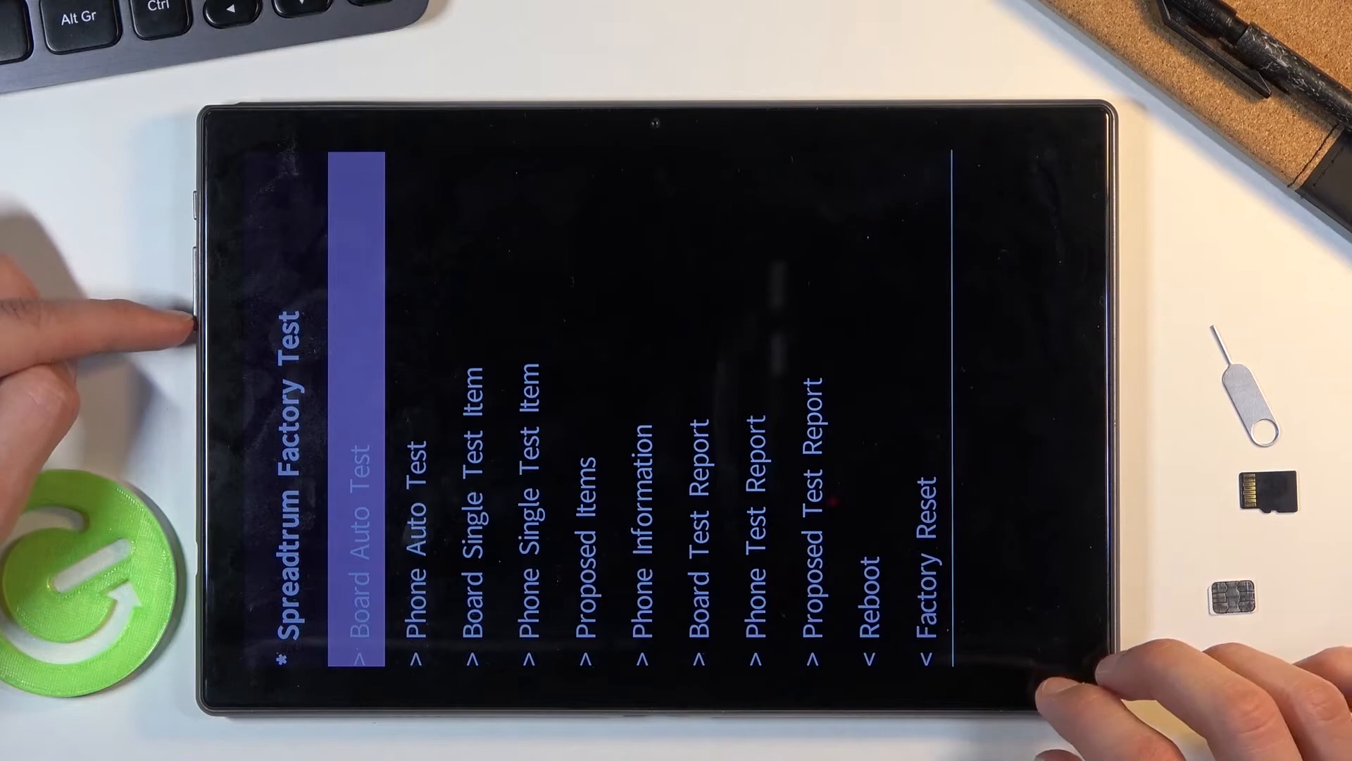
Move the highlight from Board Auto Test down to Phone Auto Test.
key(down)
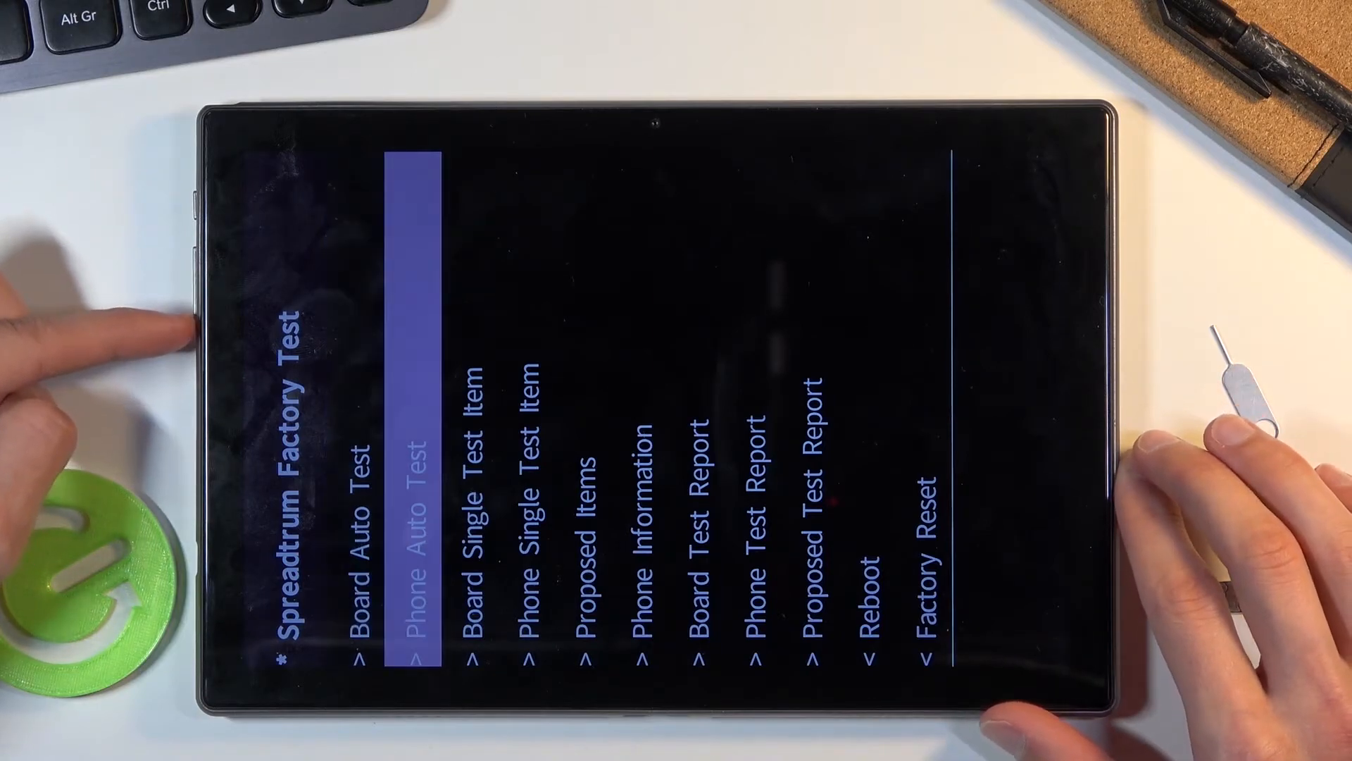